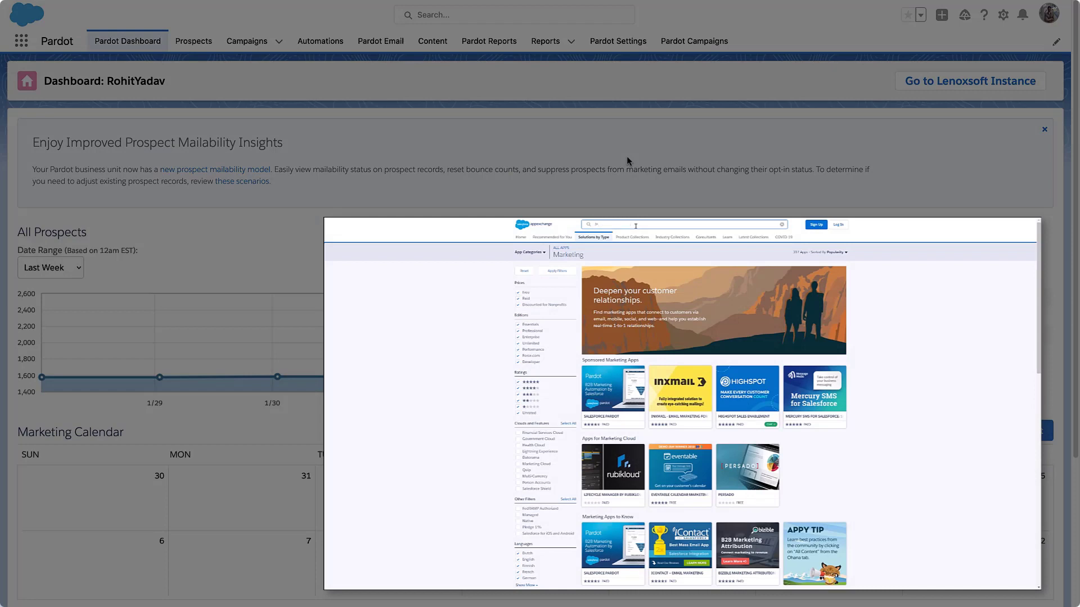
Step: Open the Salesforce Pardot app, then reach the Lead object's page layouts in Object Manager
{"action": "type", "text": "Pardot"}
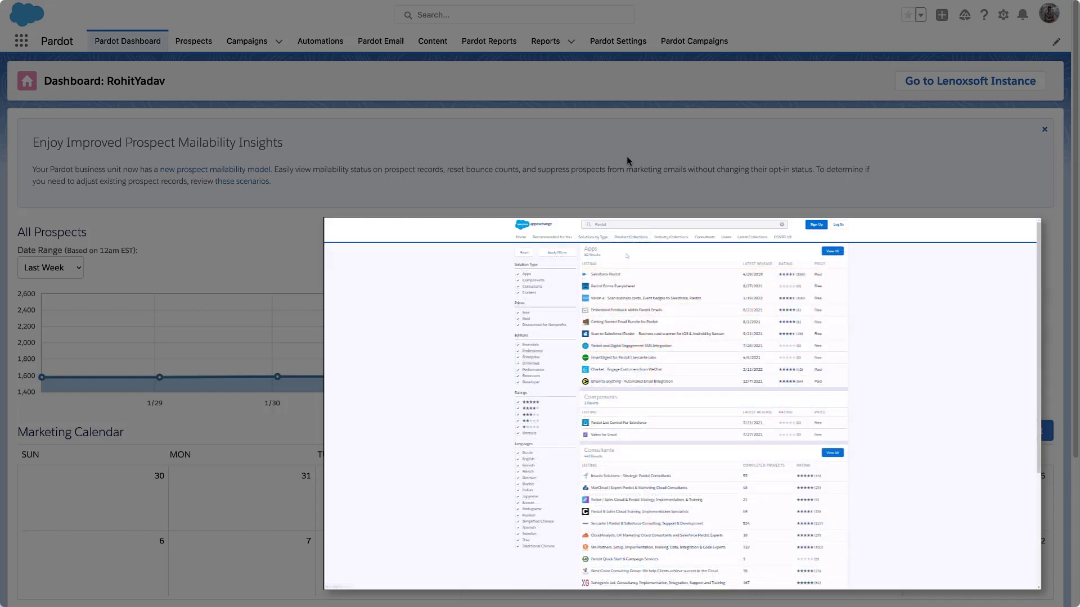
{"action": "mouse_move", "coordinate": [605, 274]}
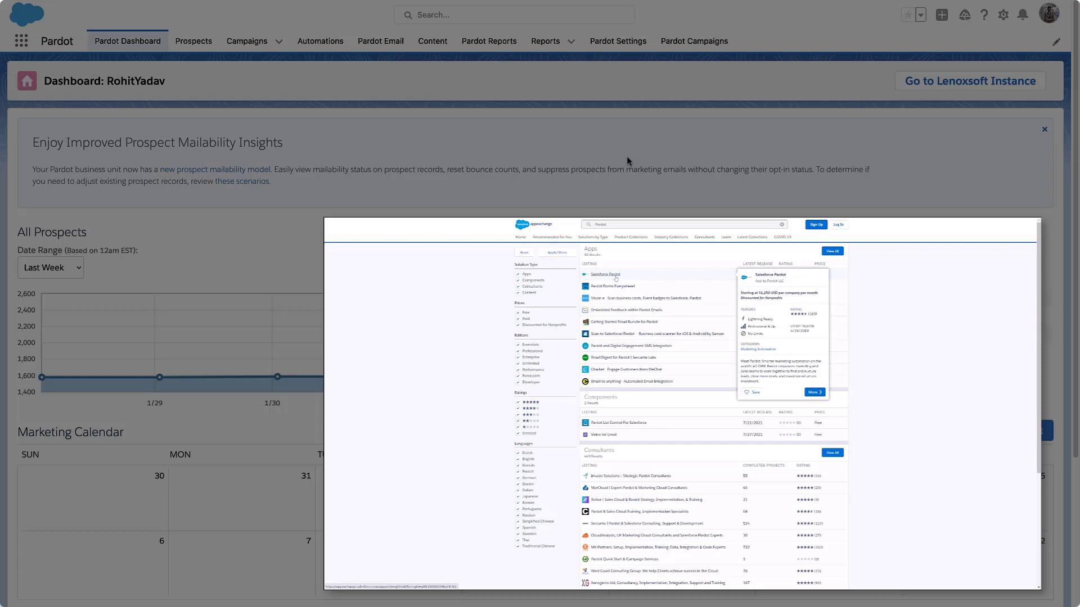
{"action": "left_click", "coordinate": [605, 273]}
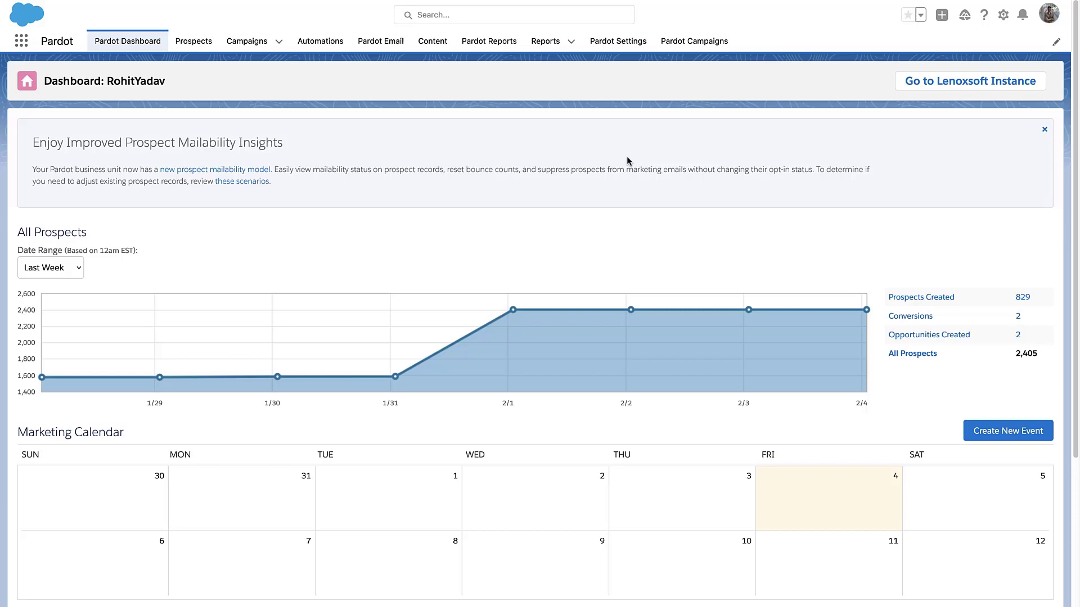
{"action": "mouse_move", "coordinate": [979, 15]}
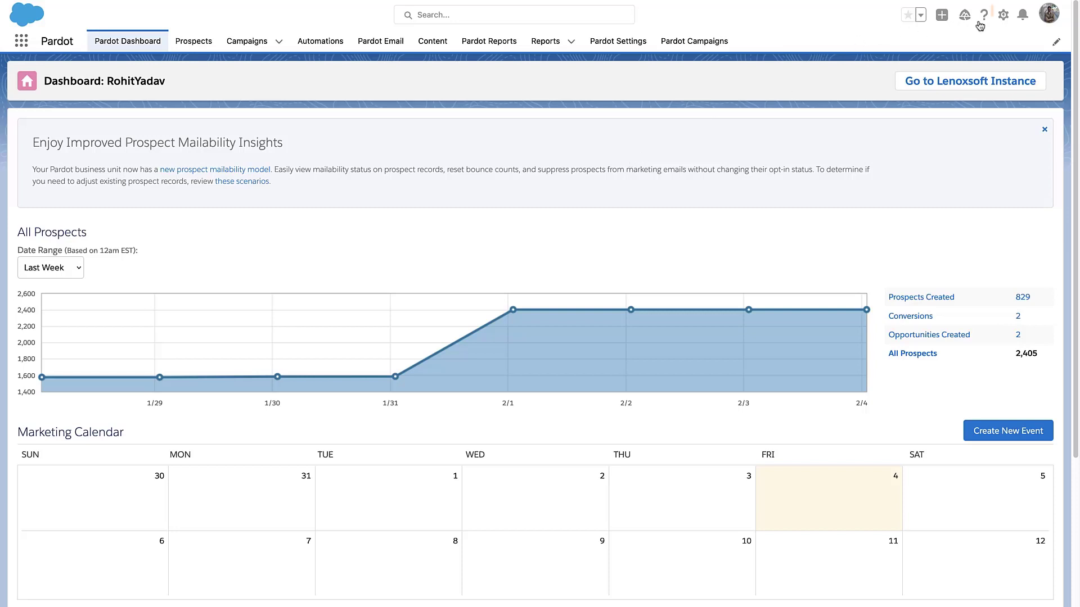
{"action": "left_click", "coordinate": [1003, 14]}
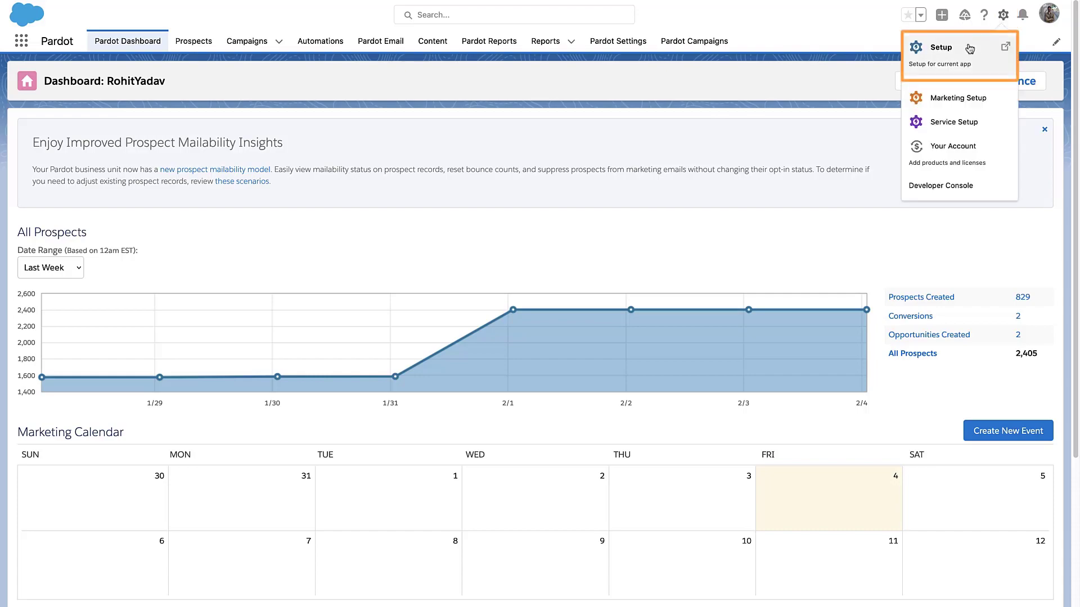
{"action": "left_click", "coordinate": [941, 47]}
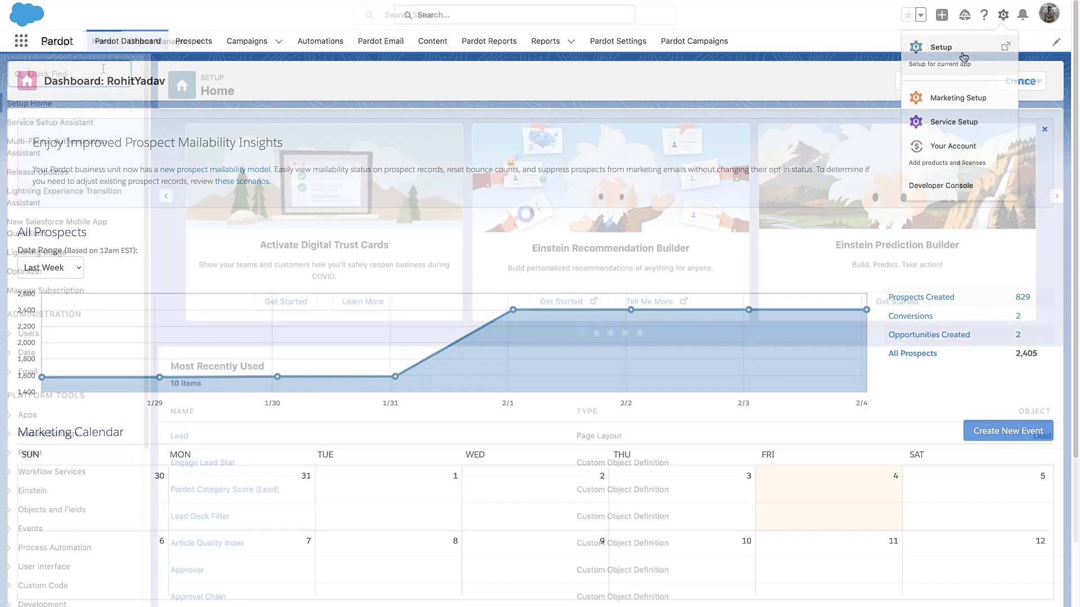
{"action": "left_click", "coordinate": [941, 47]}
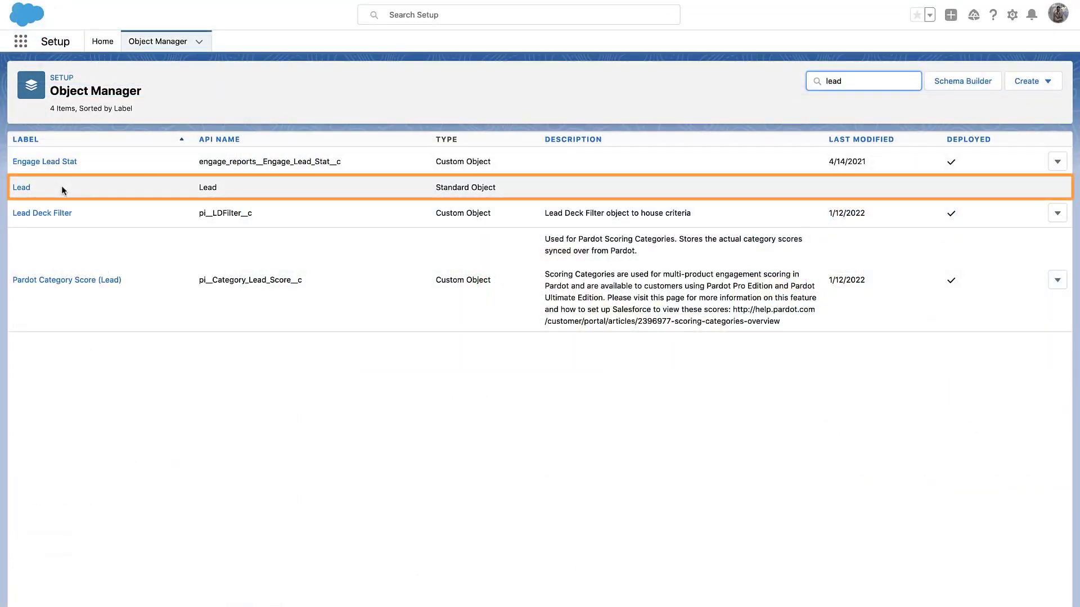
{"action": "left_click", "coordinate": [21, 187]}
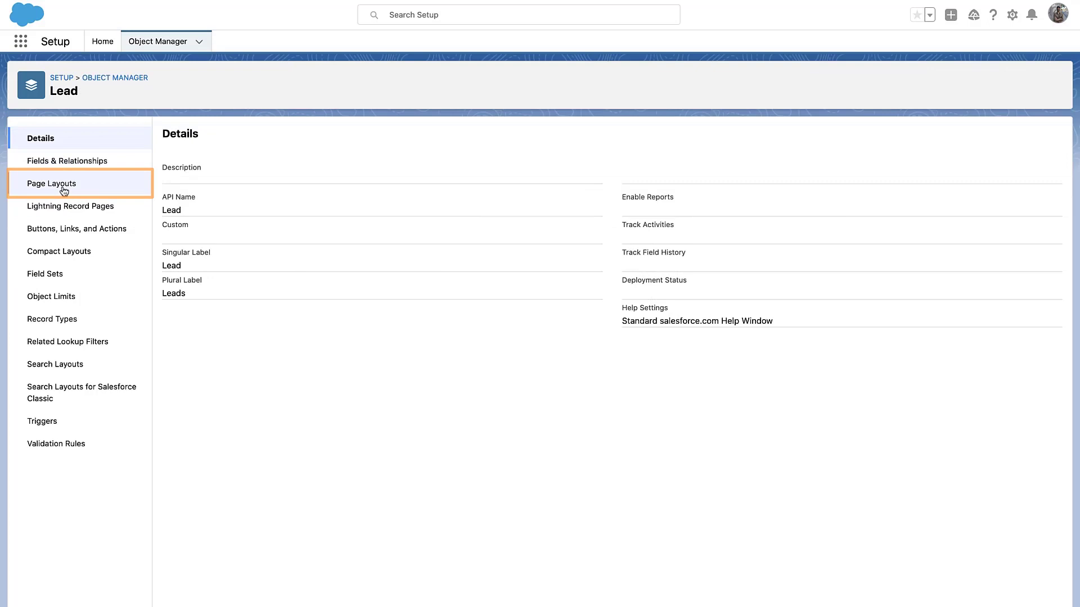
{"action": "left_click", "coordinate": [51, 183]}
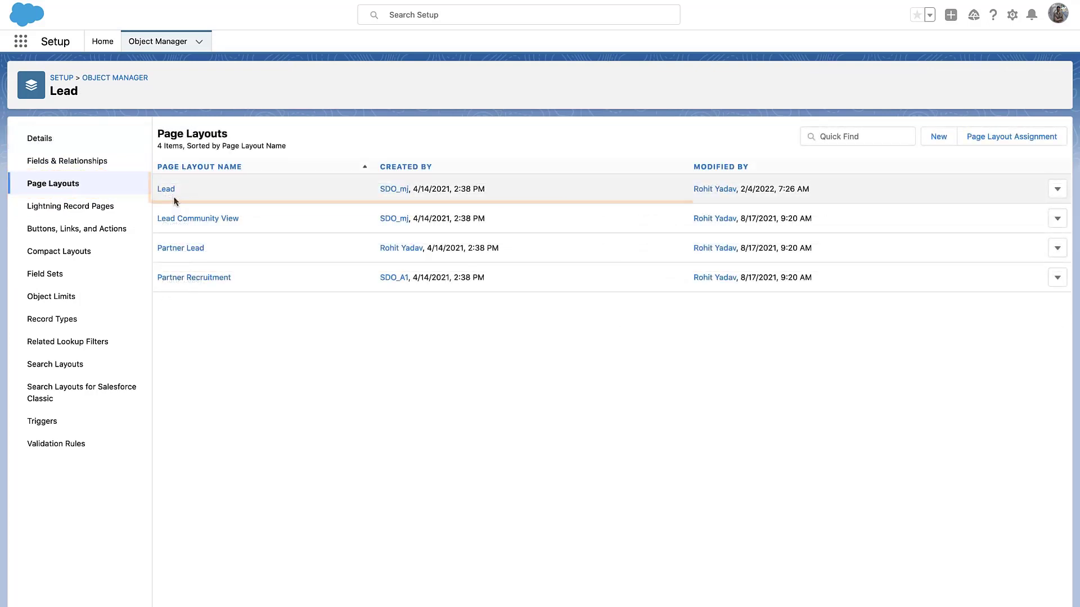
{"action": "left_click", "coordinate": [165, 189]}
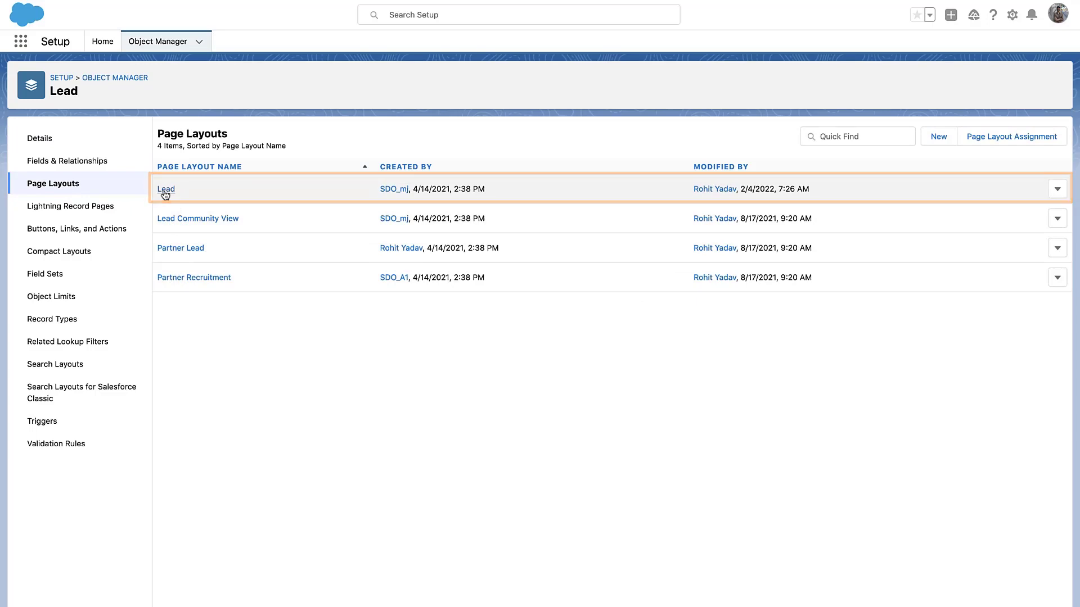
Step: Edit the Lead layout and add a 2-column section titled 'Pardot Information'
{"action": "left_click", "coordinate": [166, 189]}
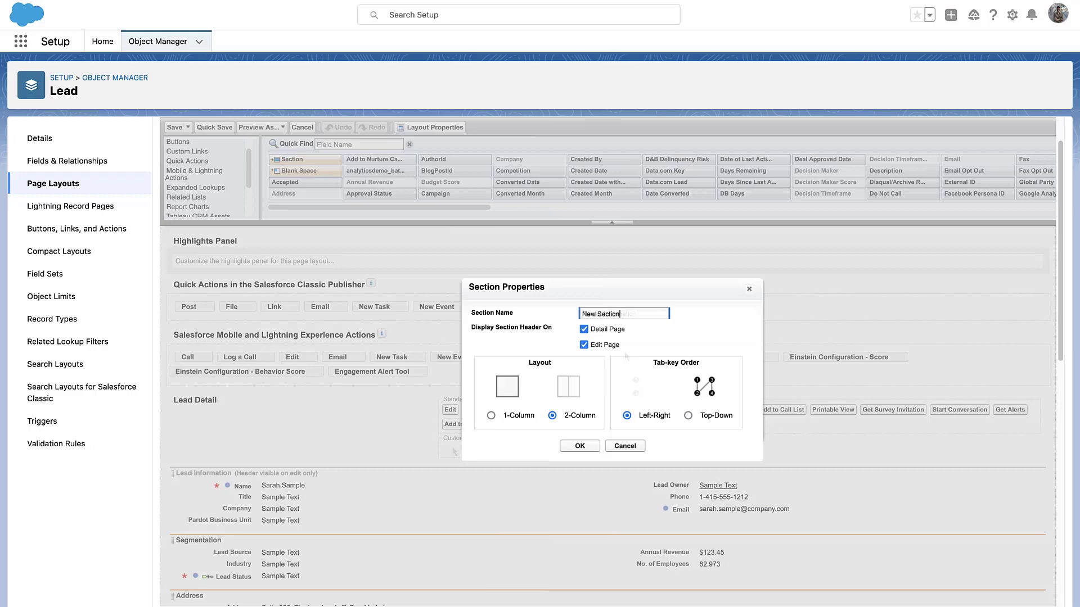
{"action": "type", "text": "Pardot Information"}
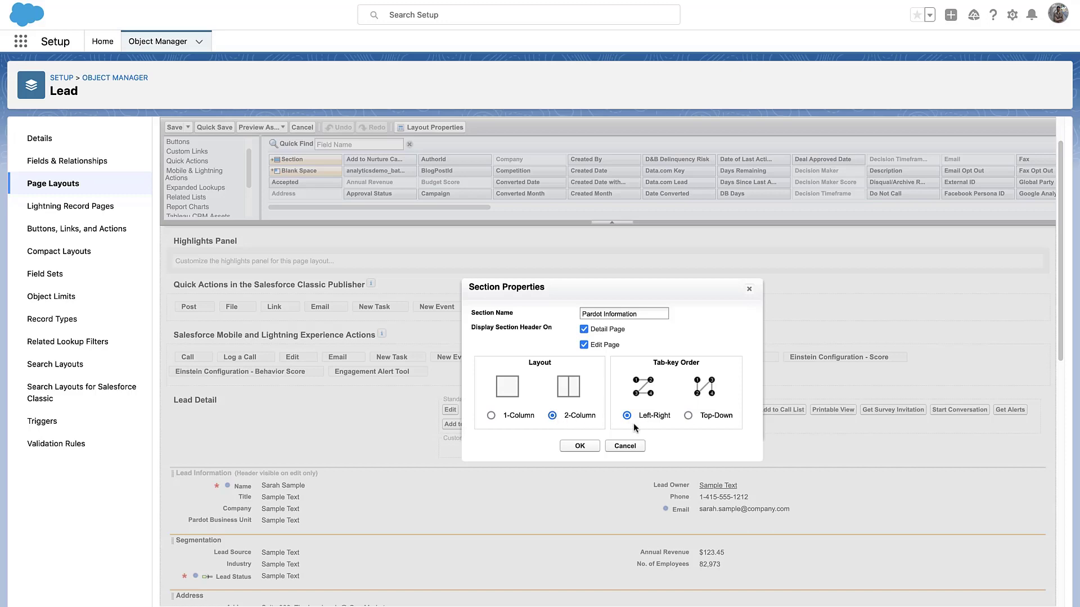
{"action": "left_click", "coordinate": [579, 445]}
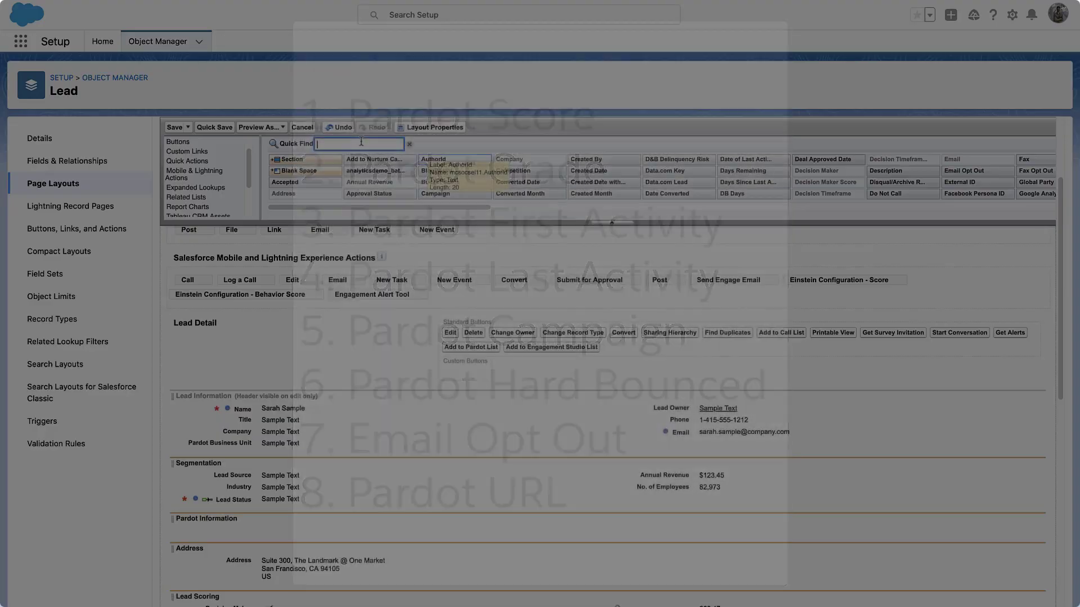
Step: Place Pardot Grade, First Activity, Hard Bounced and Pardot URL fields into Pardot Information
{"action": "type", "text": "pardot url"}
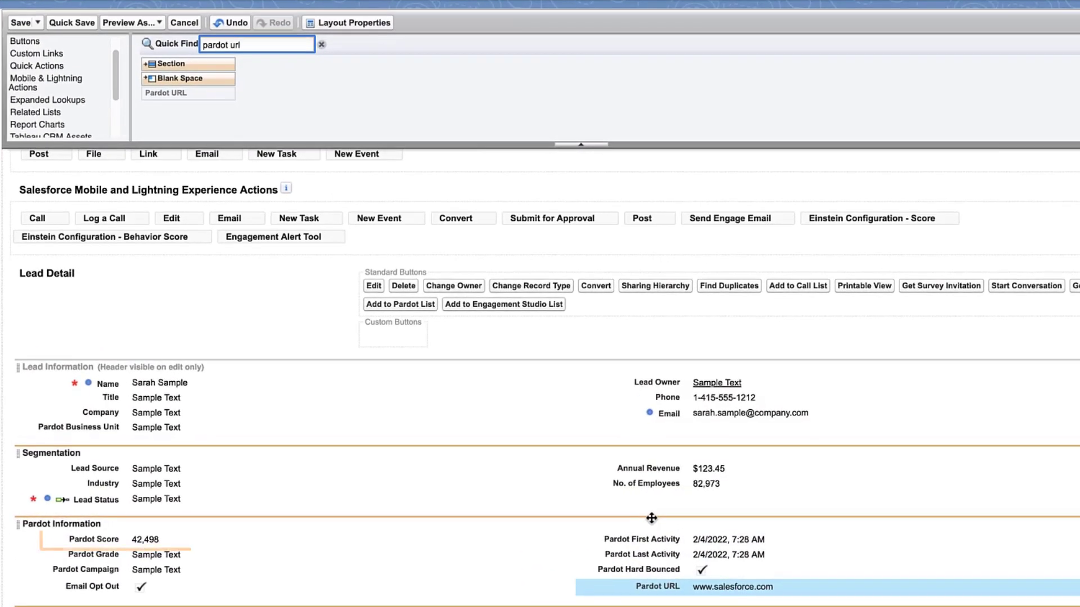
{"action": "left_click", "coordinate": [156, 555]}
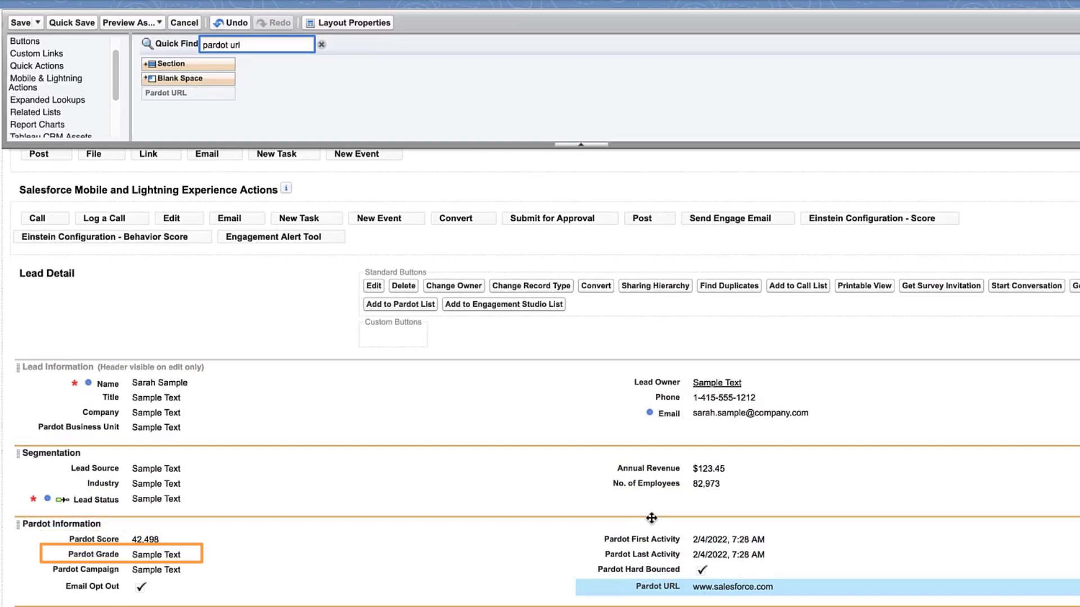
{"action": "left_click", "coordinate": [641, 539]}
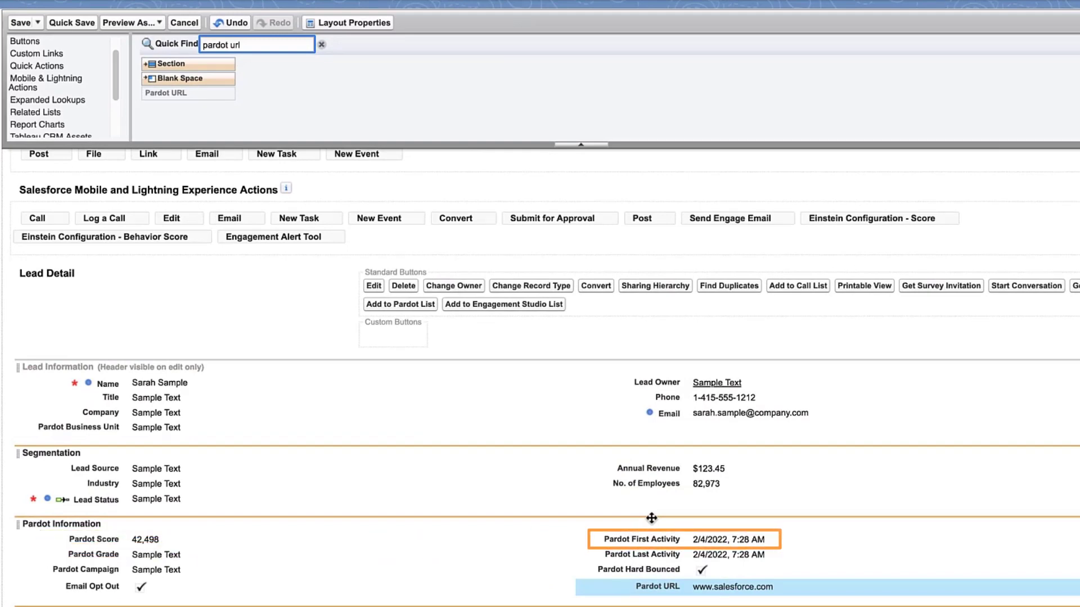
{"action": "left_click", "coordinate": [682, 555]}
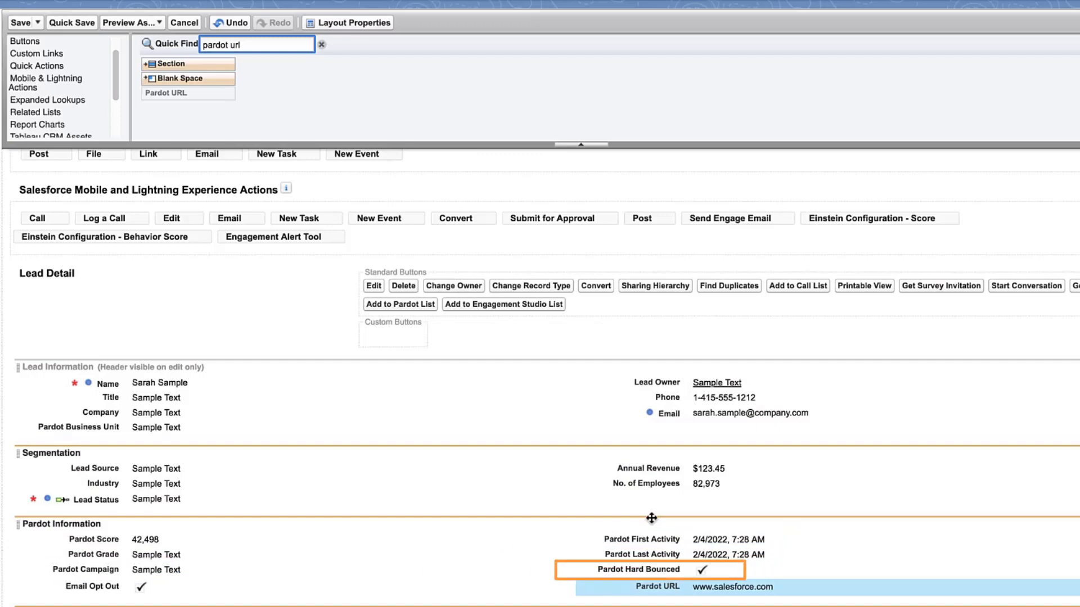
{"action": "left_click", "coordinate": [656, 587]}
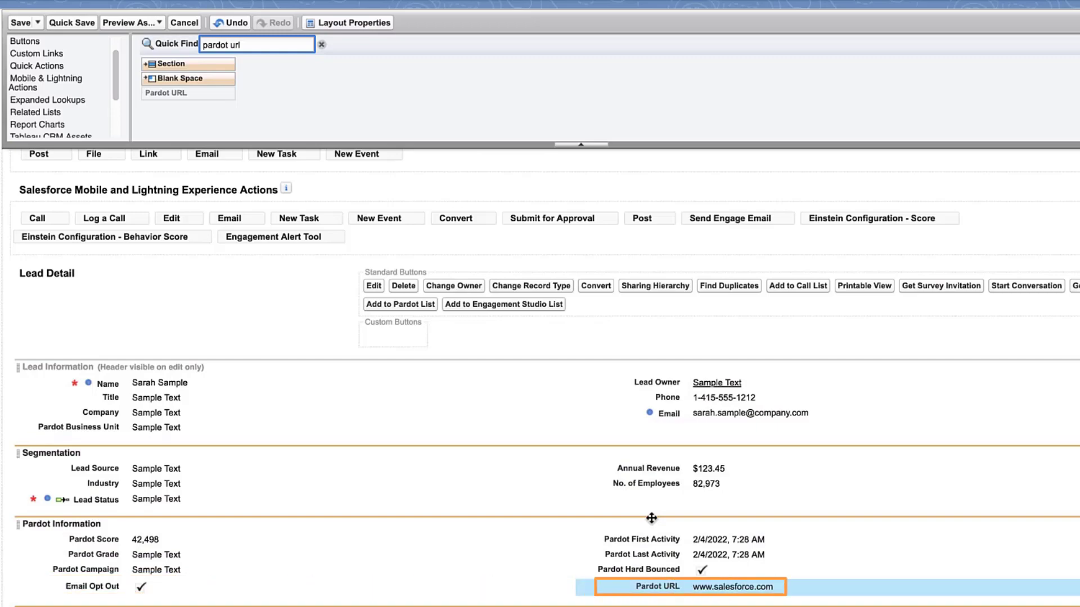
{"action": "scroll", "scroll_direction": "down", "scroll_amount": 3}
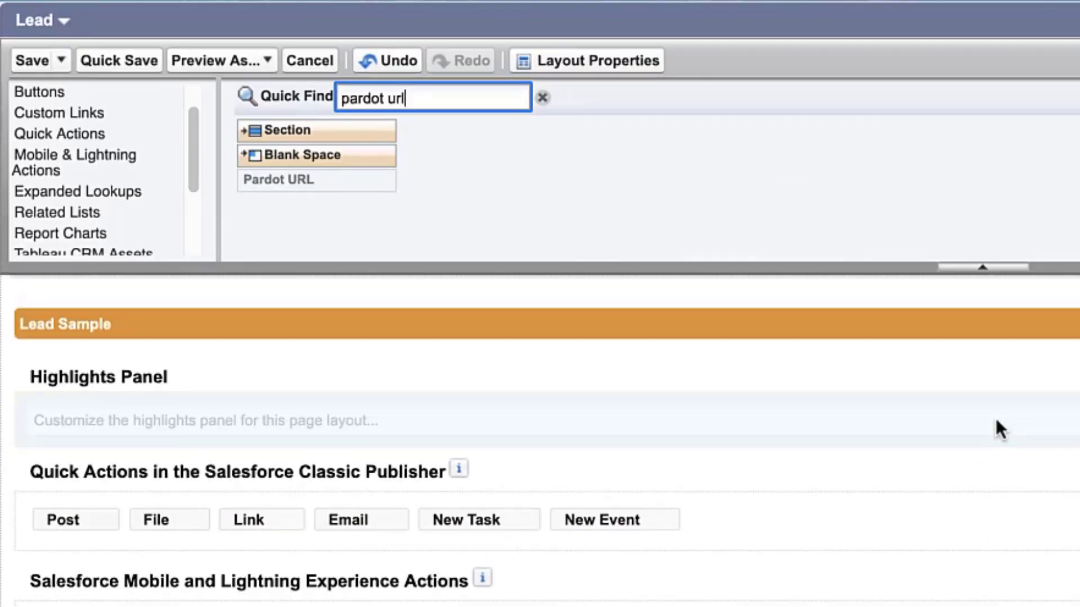
{"action": "mouse_move", "coordinate": [60, 212]}
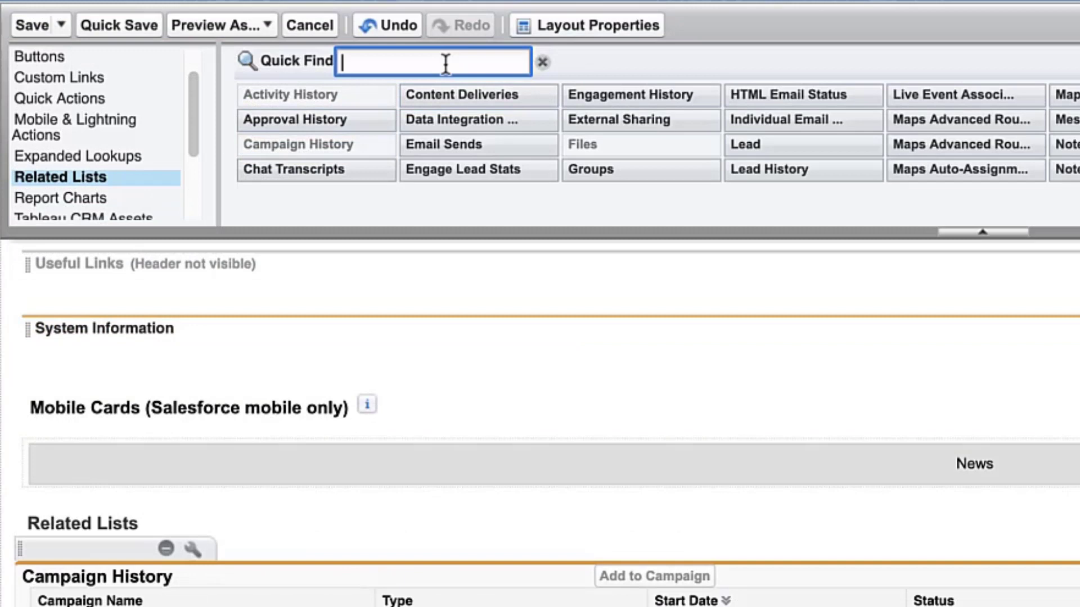
Step: Find 'enga' and put Engagement History above Campaign History in Related Lists
{"action": "type", "text": "enga"}
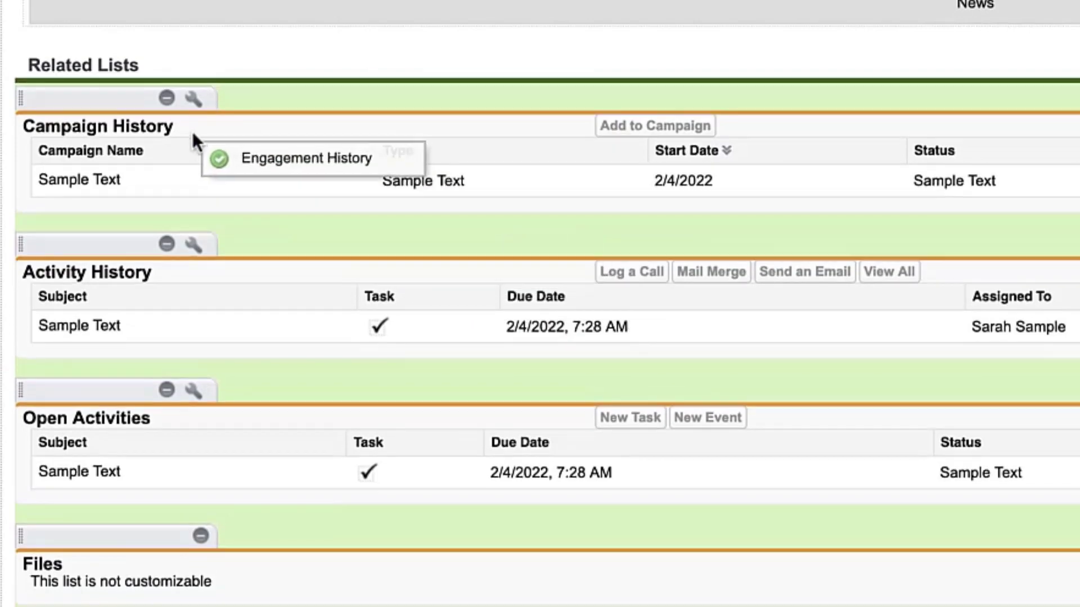
{"action": "left_click", "coordinate": [307, 159]}
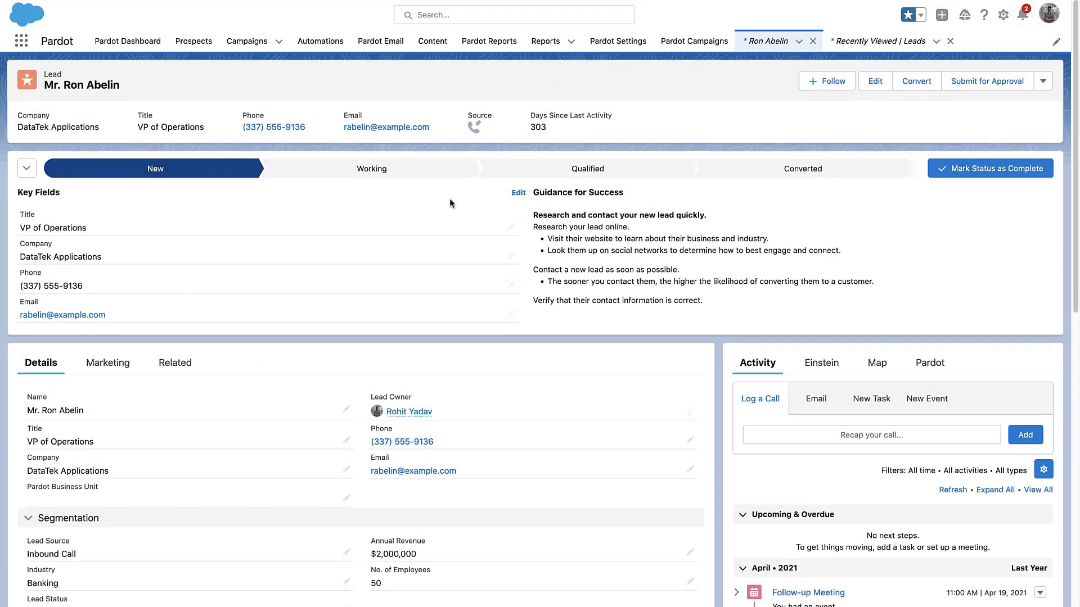
{"action": "scroll", "scroll_direction": "down", "scroll_amount": 3}
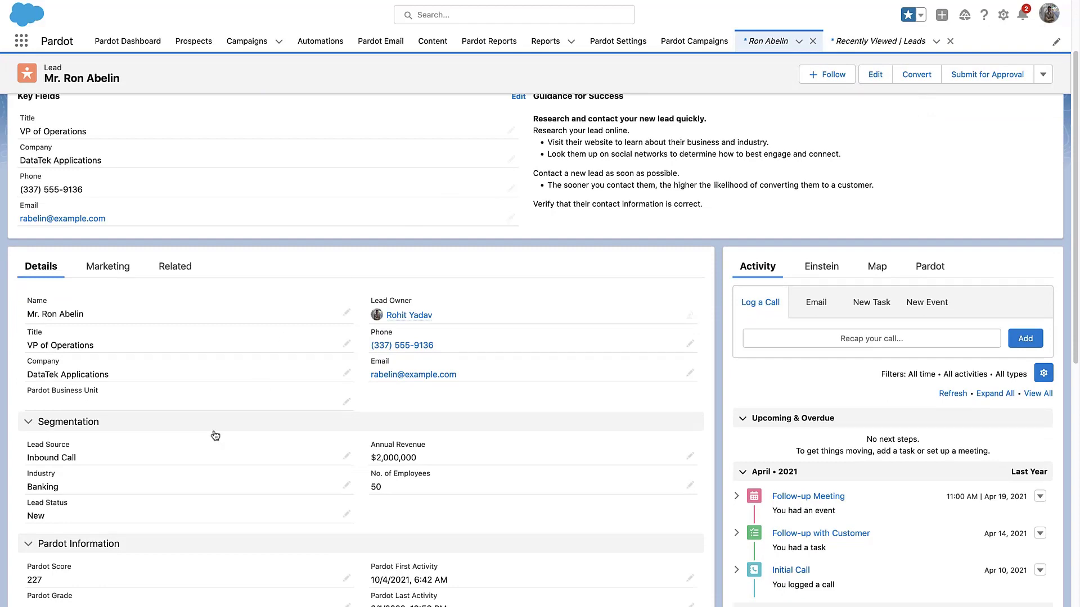
{"action": "scroll", "scroll_direction": "down", "scroll_amount": 3}
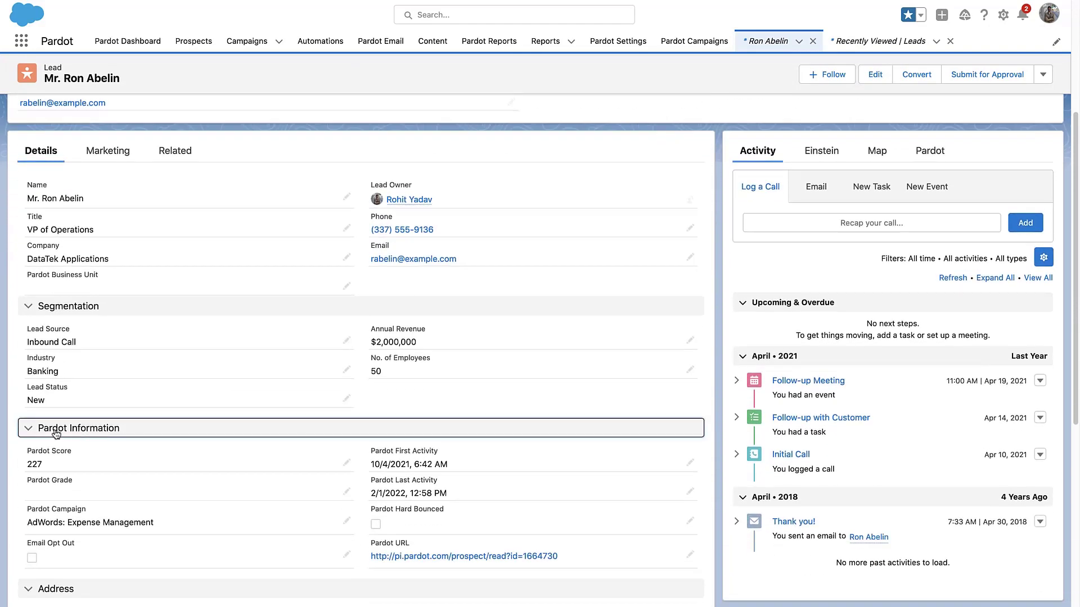
{"action": "scroll", "scroll_direction": "down", "scroll_amount": 3}
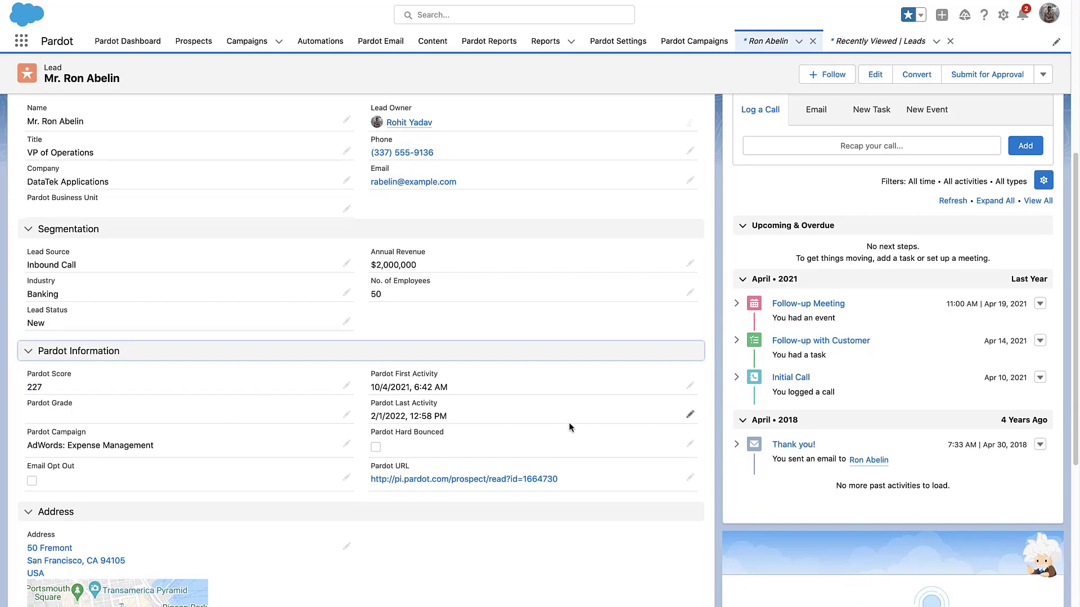
{"action": "scroll", "scroll_direction": "up", "scroll_amount": 3}
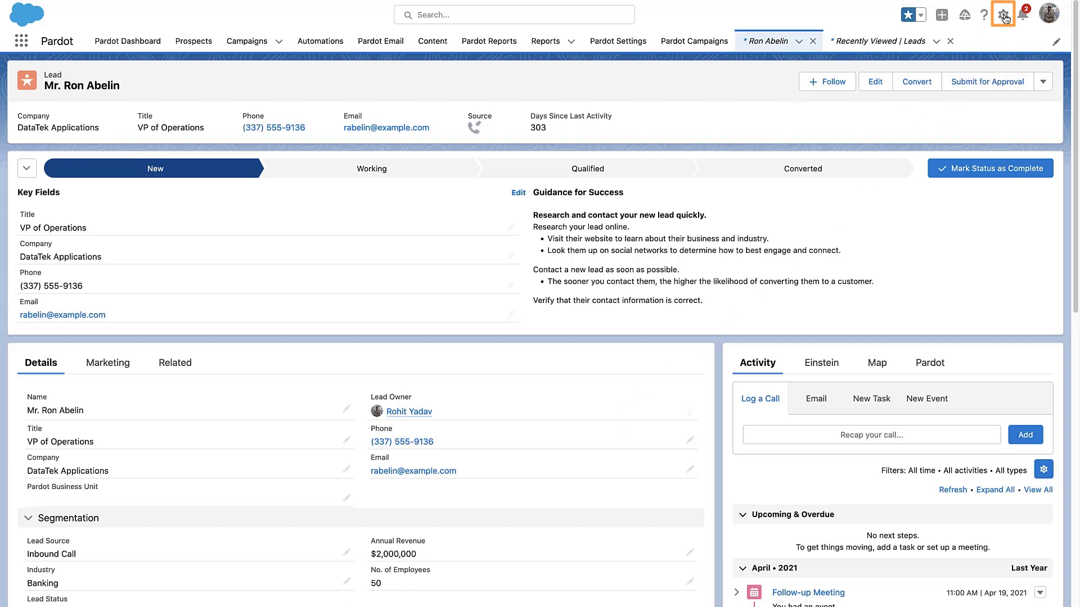
Step: Edit the Lead Record Page and place the 'engage' search result Engagement History under Activity
{"action": "left_click", "coordinate": [1004, 15]}
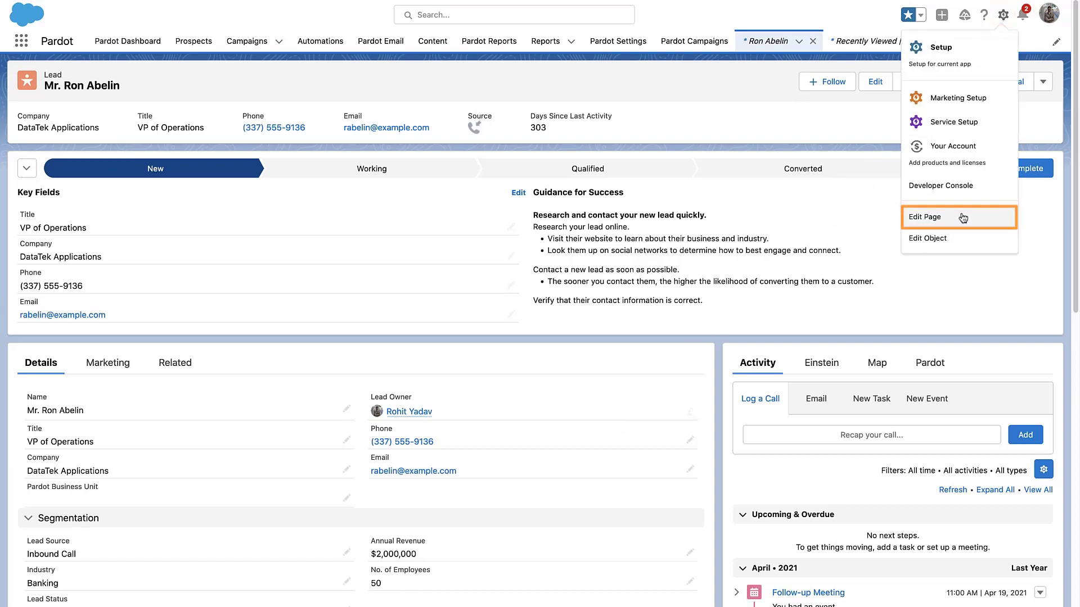
{"action": "left_click", "coordinate": [925, 217]}
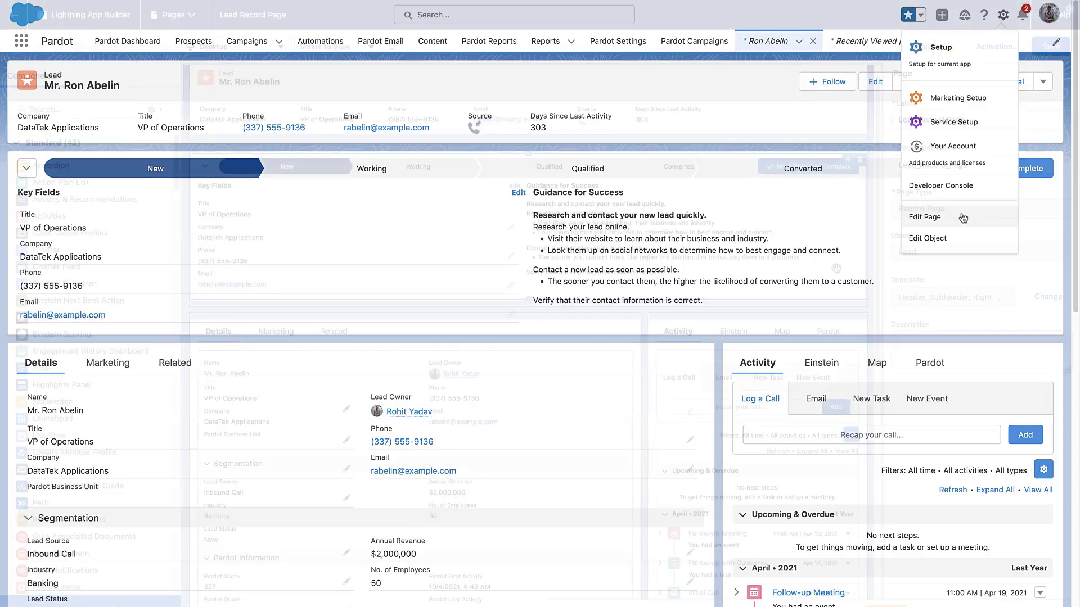
{"action": "left_click", "coordinate": [924, 217]}
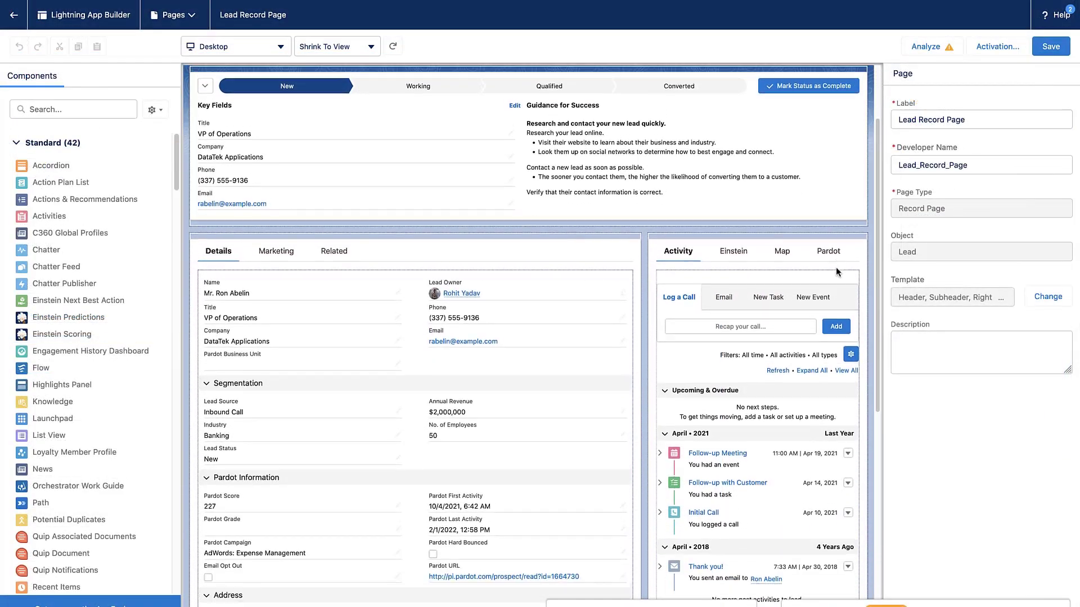
{"action": "scroll", "scroll_direction": "down", "scroll_amount": 3}
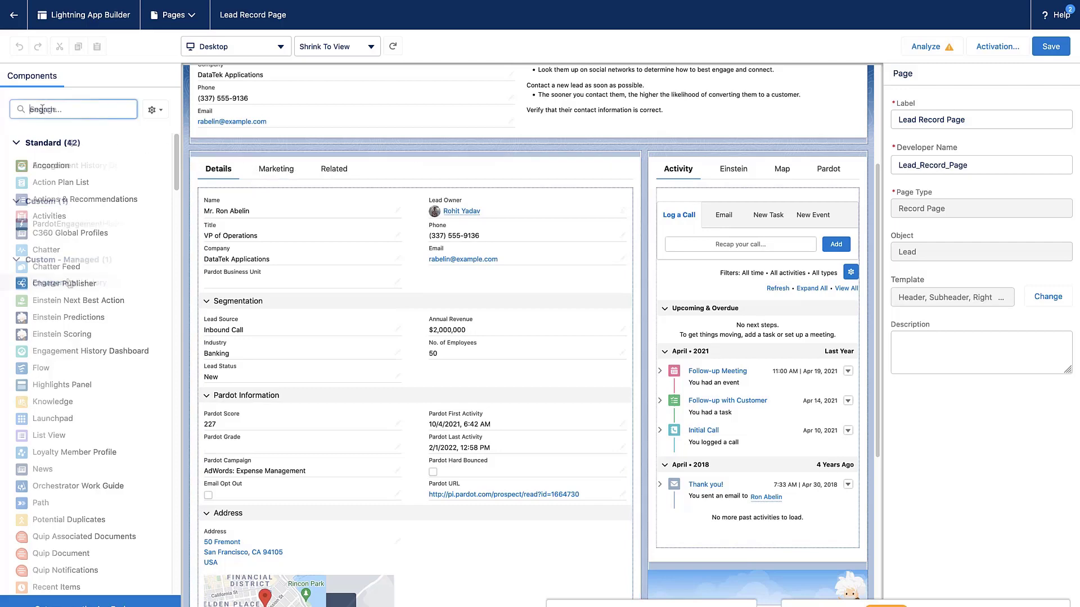
{"action": "type", "text": "engage"}
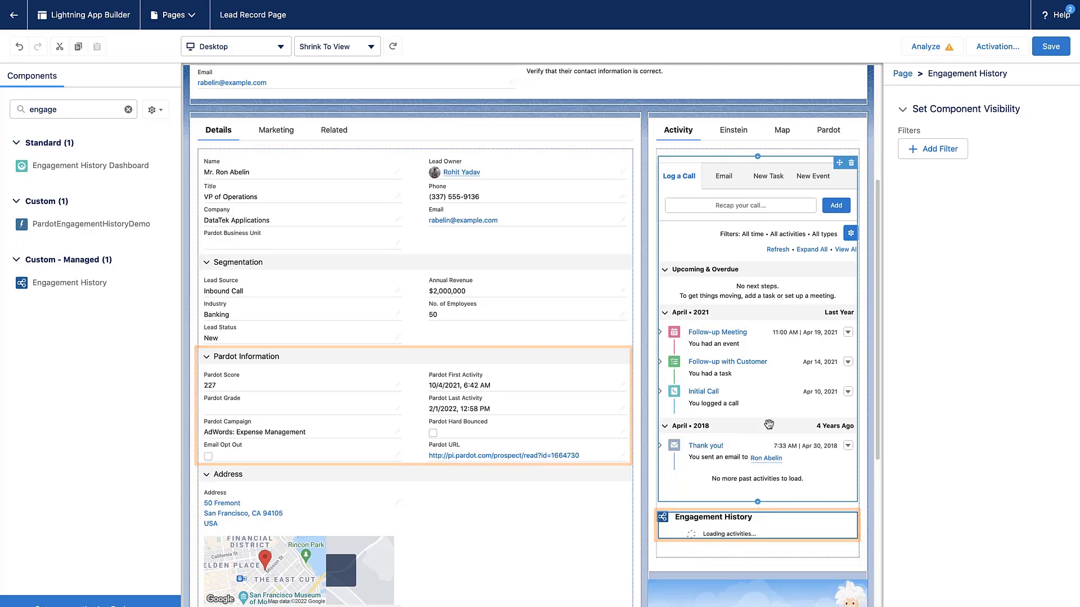
{"action": "scroll", "scroll_direction": "up", "scroll_amount": 3}
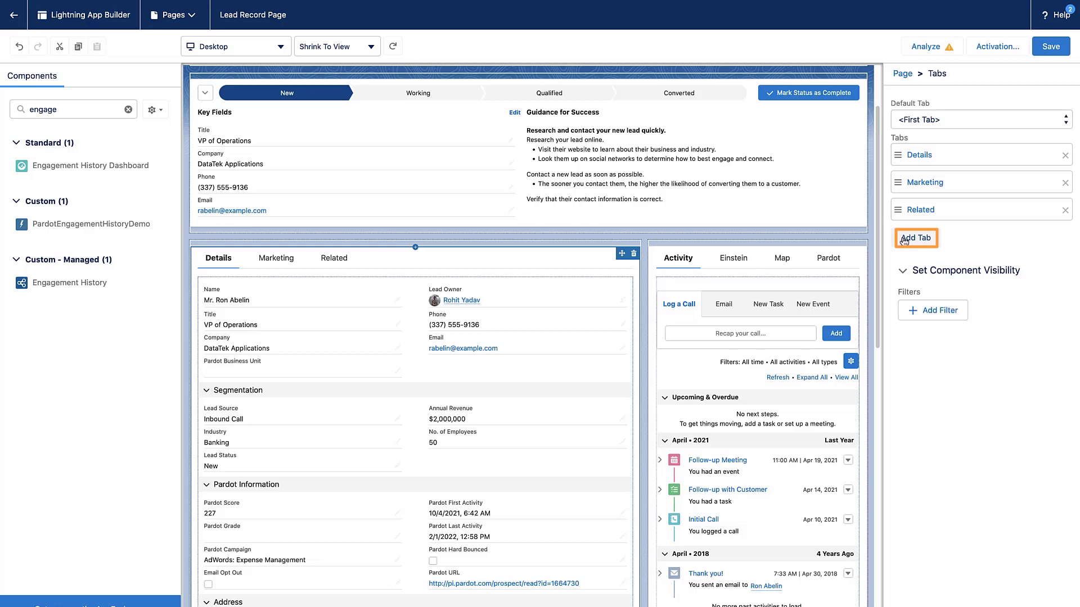
Step: Add a fourth tab set to Report after Details, Marketing and Related
{"action": "left_click", "coordinate": [915, 237]}
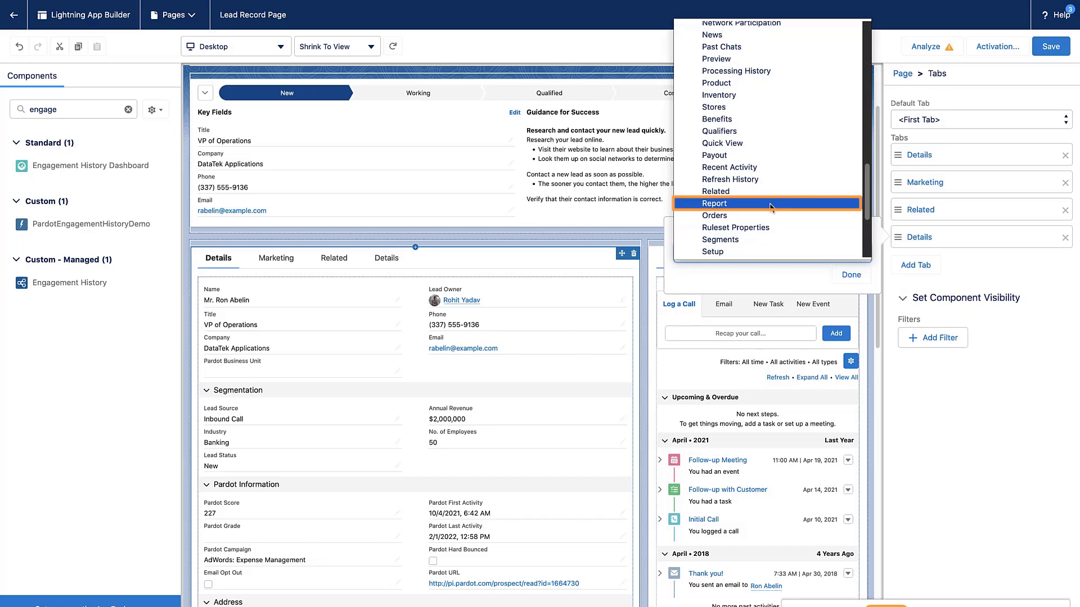
{"action": "left_click", "coordinate": [715, 203]}
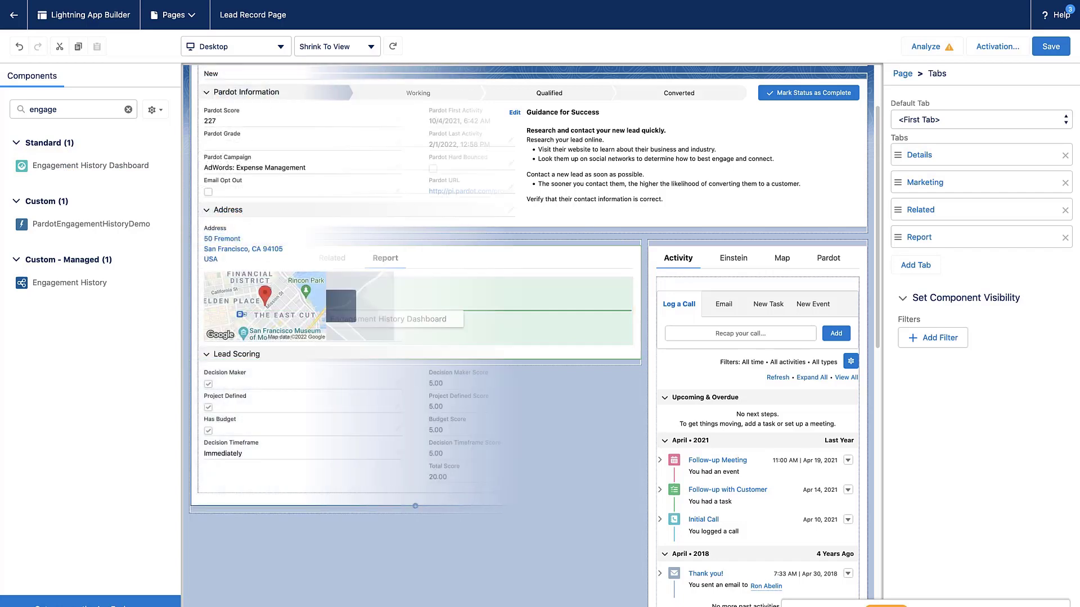
{"action": "scroll", "scroll_direction": "down", "scroll_amount": 3}
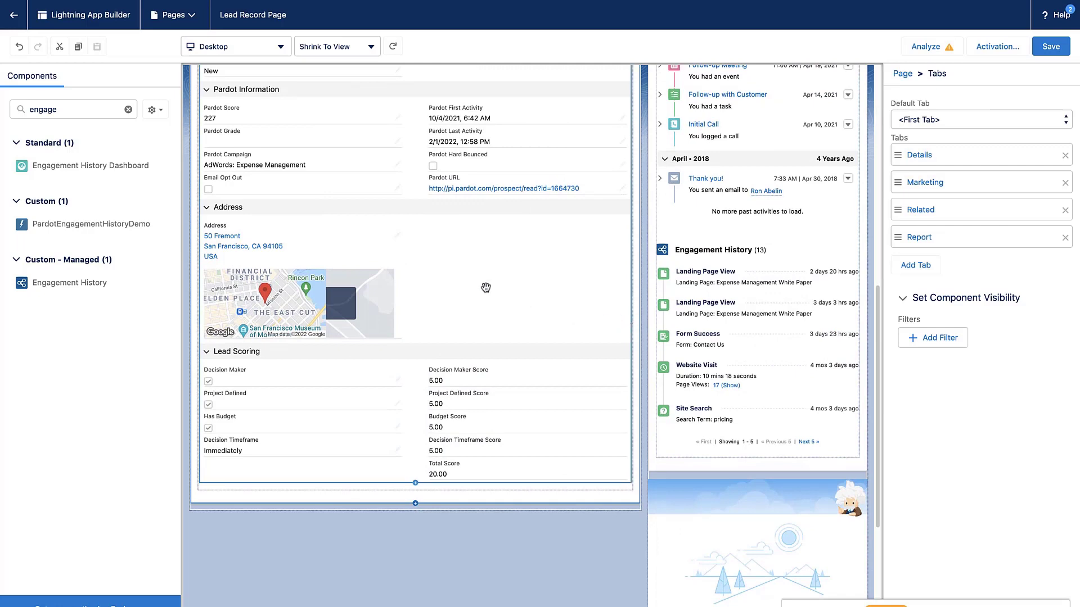
{"action": "left_click", "coordinate": [128, 110]}
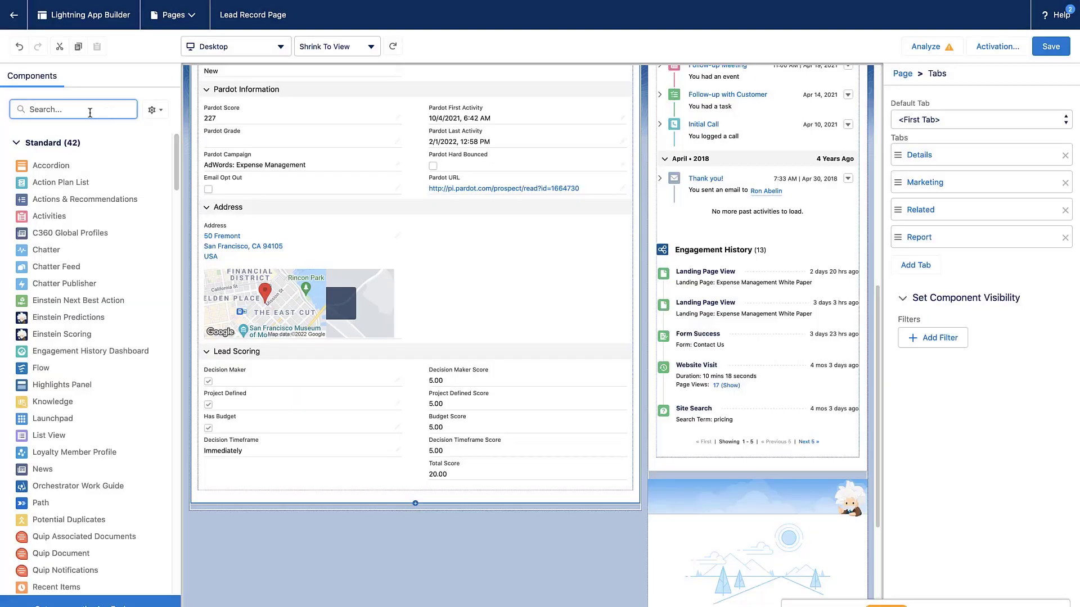
Step: Search 'ein' and place Einstein Scoring and Einstein Predictions below Engagement History
{"action": "type", "text": "ein"}
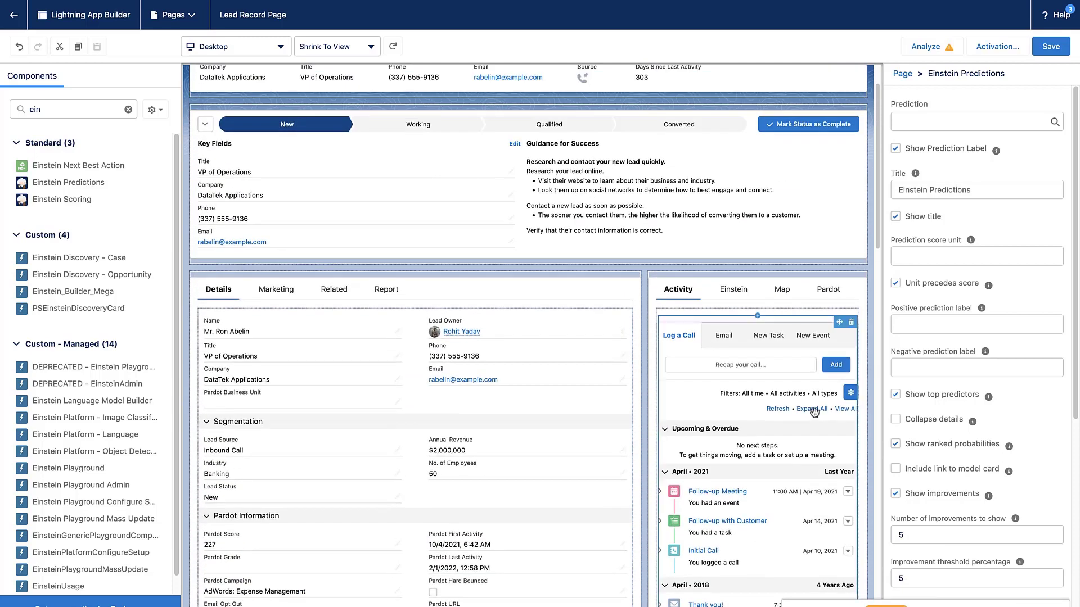
{"action": "scroll", "scroll_direction": "up", "scroll_amount": 3}
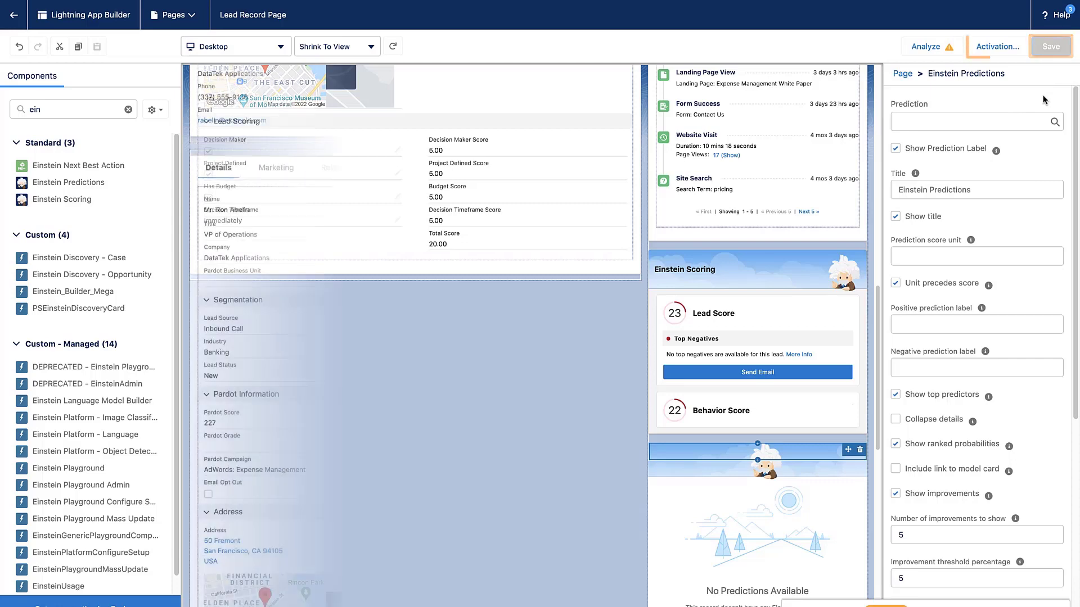
Step: Save the Lead Record Page and verify its Org Default activation assignment
{"action": "left_click", "coordinate": [1049, 46]}
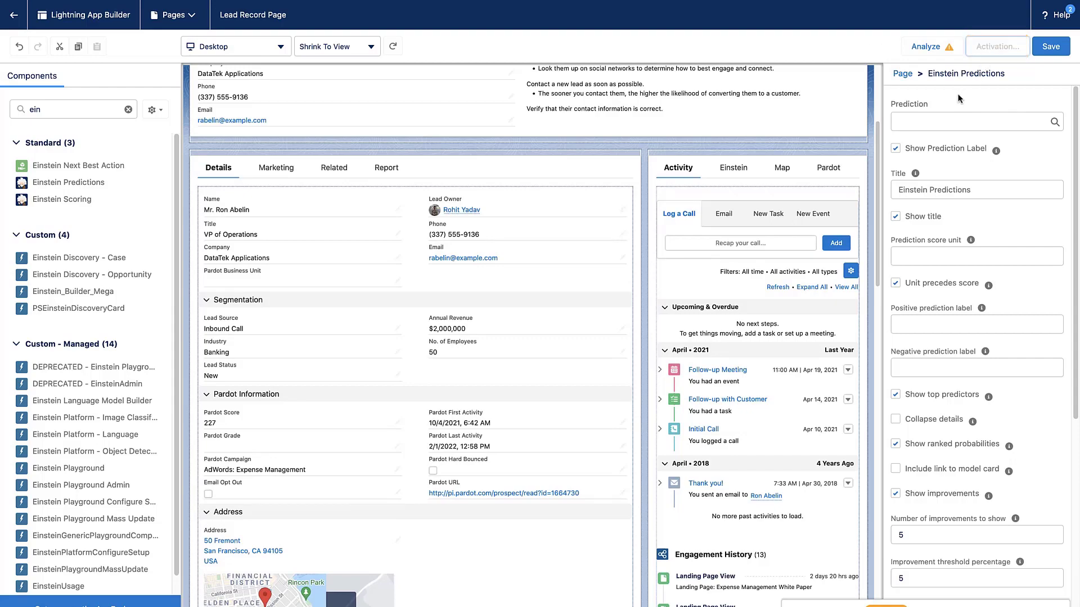
{"action": "left_click", "coordinate": [996, 46]}
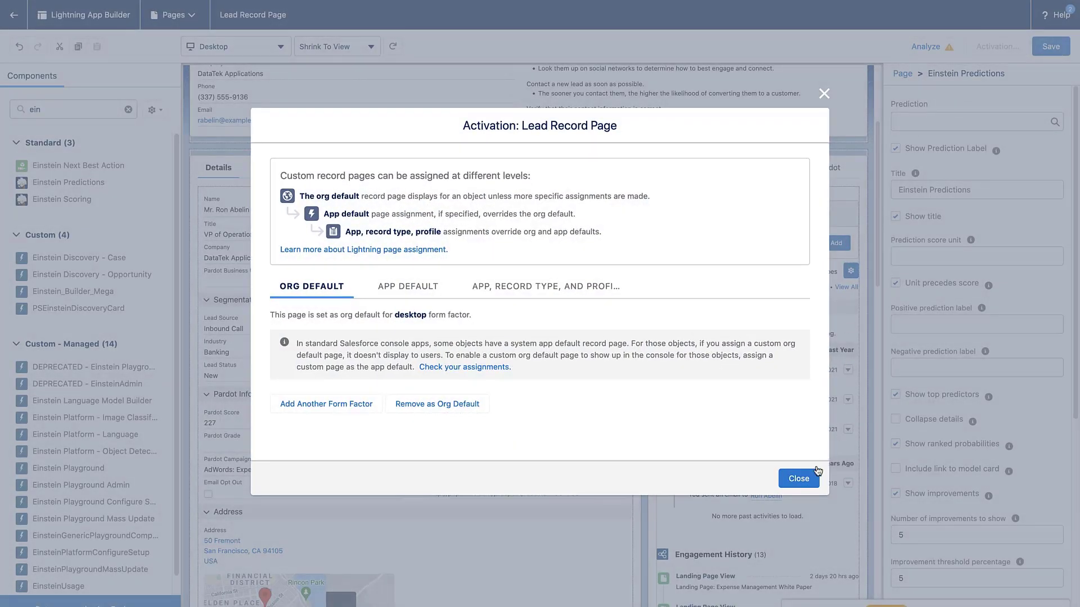
{"action": "left_click", "coordinate": [797, 479]}
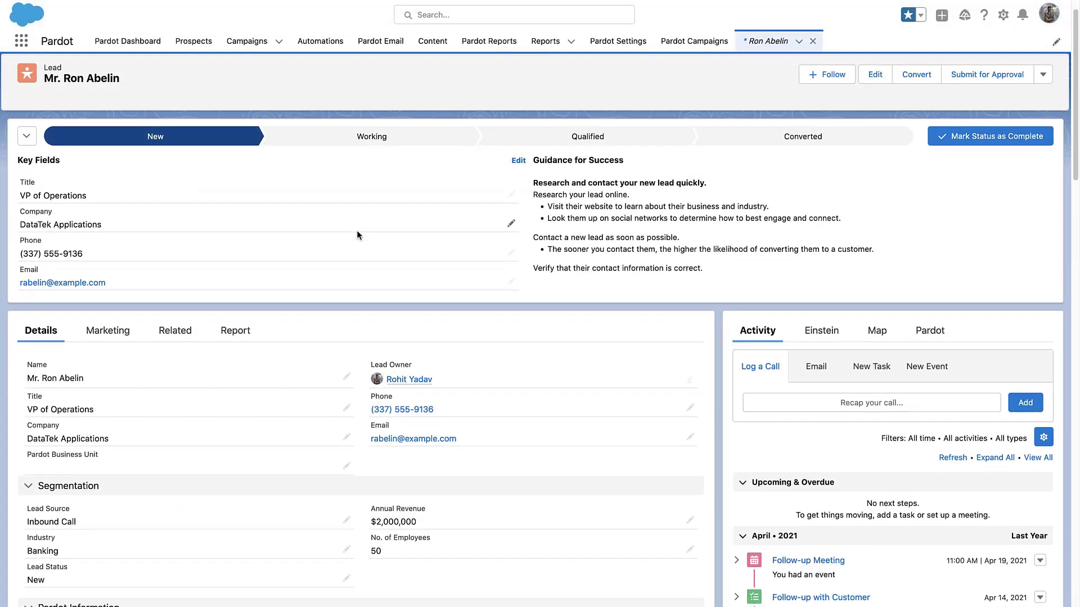
{"action": "scroll", "scroll_direction": "down", "scroll_amount": 3}
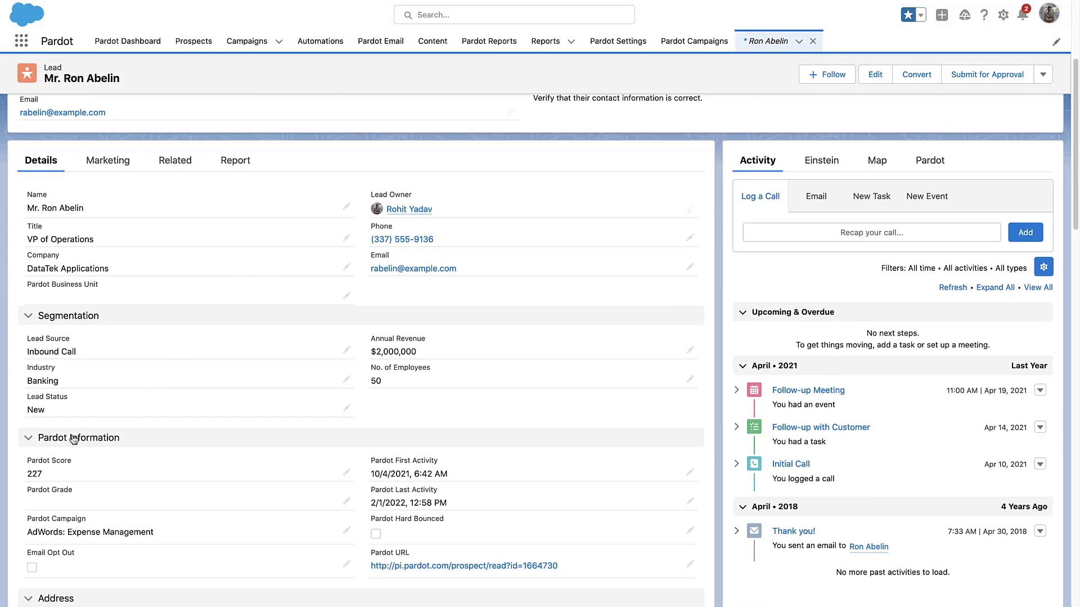
{"action": "scroll", "scroll_direction": "down", "scroll_amount": 3}
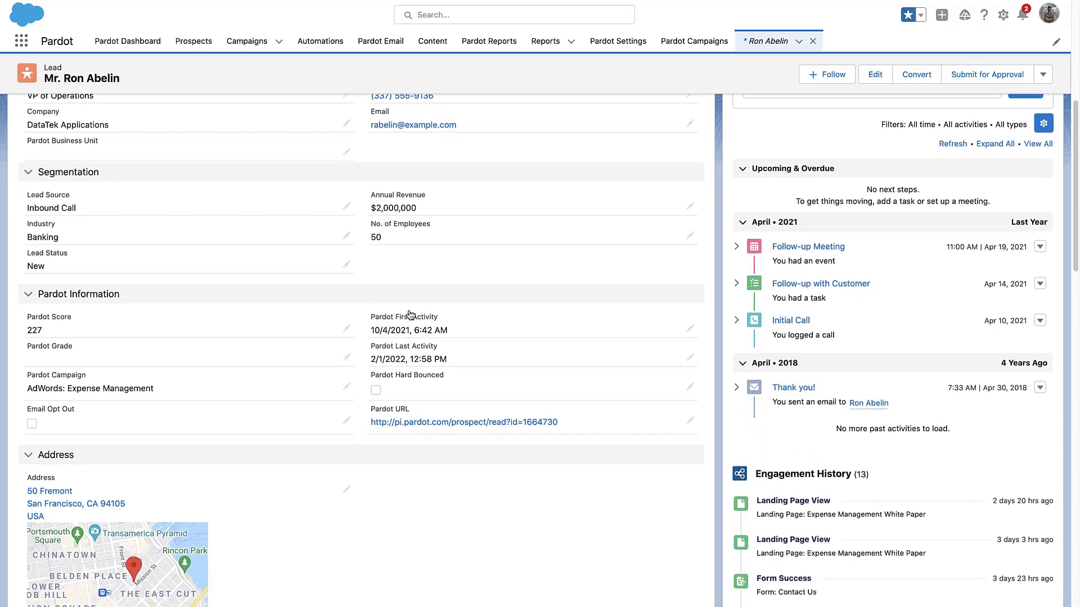
{"action": "scroll", "scroll_direction": "down", "scroll_amount": 3}
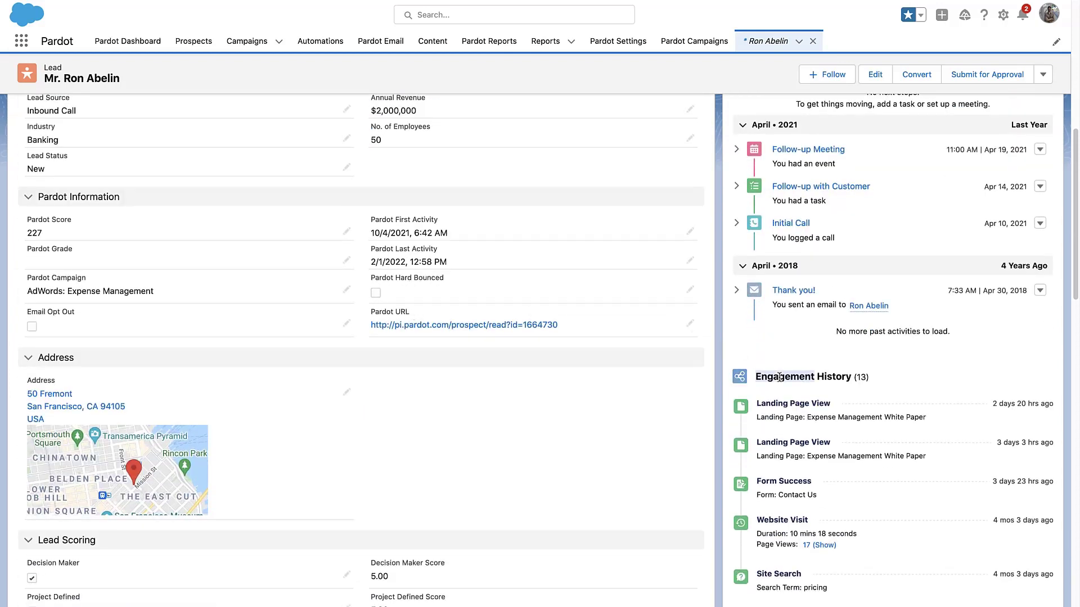
{"action": "scroll", "scroll_direction": "down", "scroll_amount": 3}
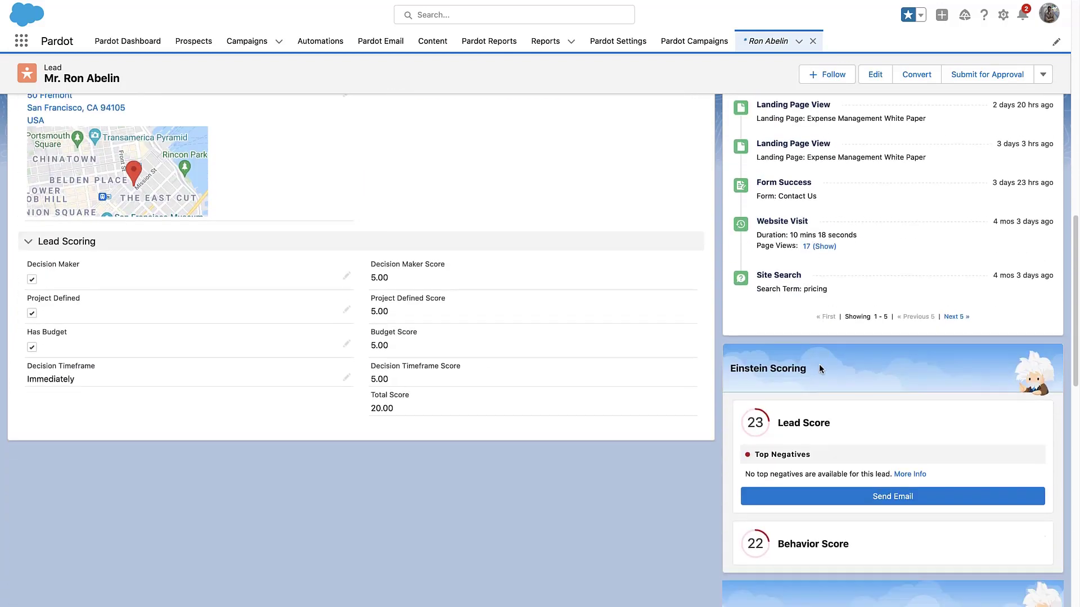
{"action": "scroll", "scroll_direction": "down", "scroll_amount": 3}
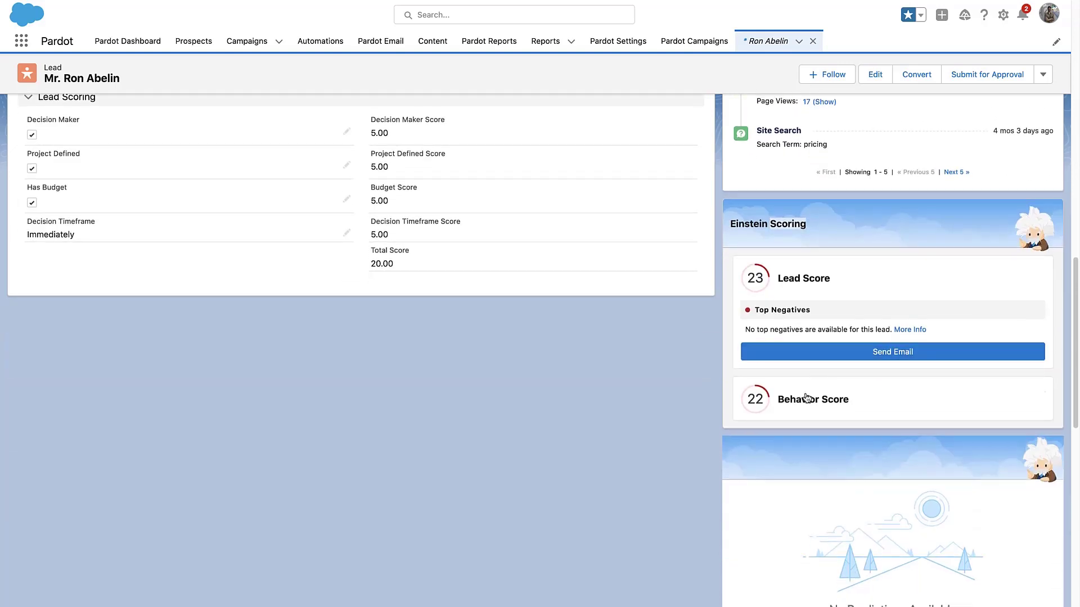
{"action": "scroll", "scroll_direction": "down", "scroll_amount": 3}
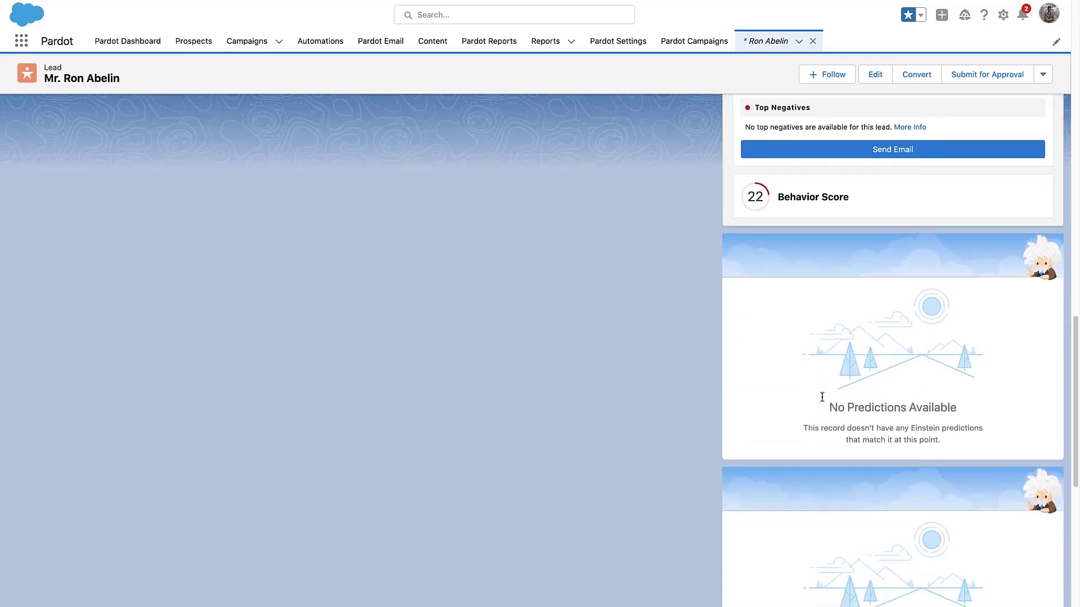